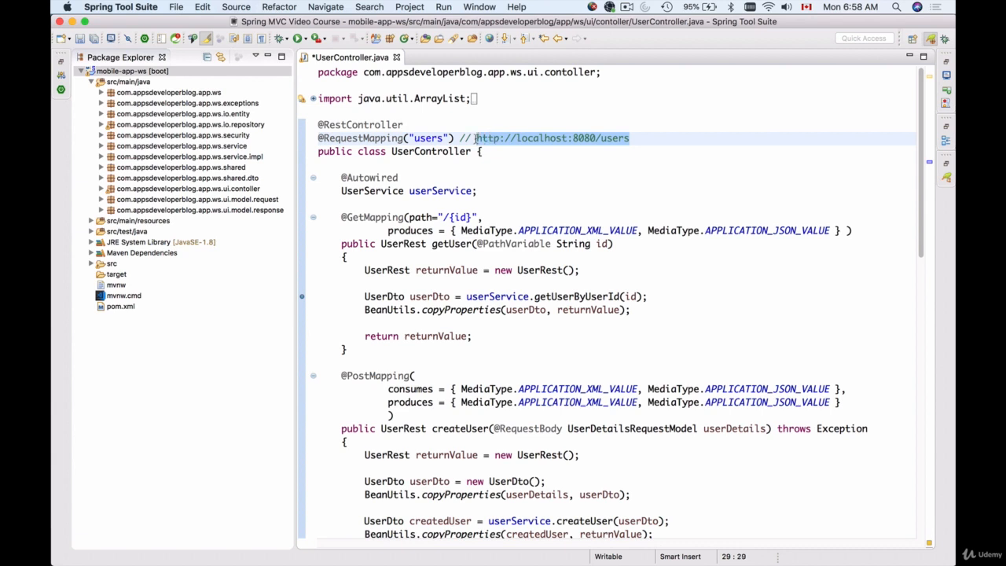
{"action": "mouse_move", "coordinate": [634, 178]}
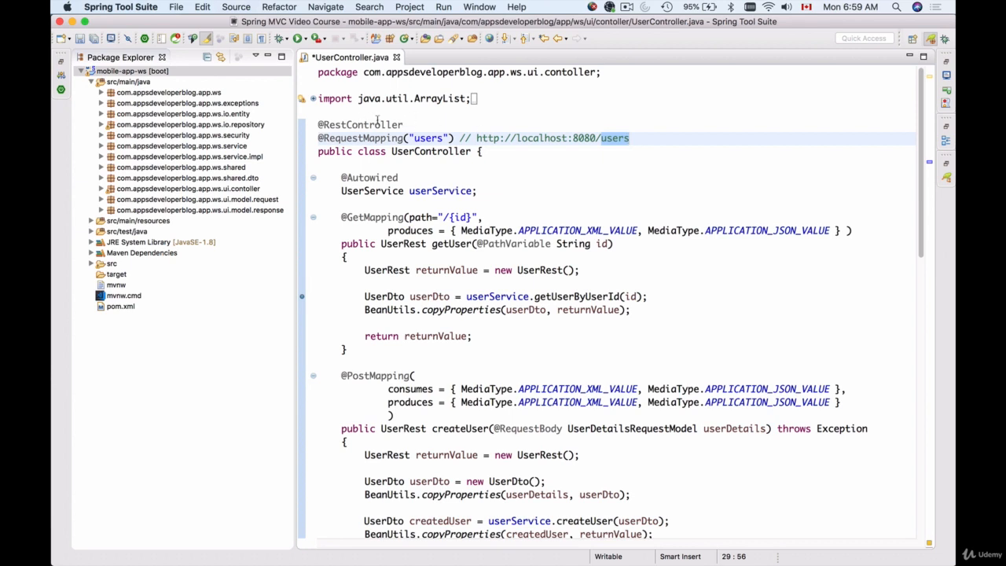
{"action": "left_click", "coordinate": [628, 139]}
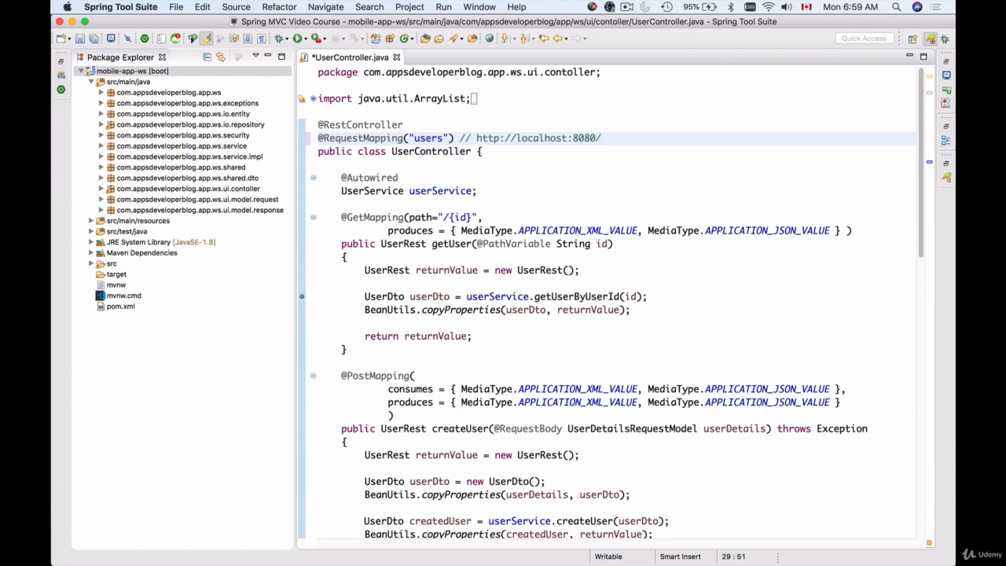
{"action": "left_click", "coordinate": [602, 139]}
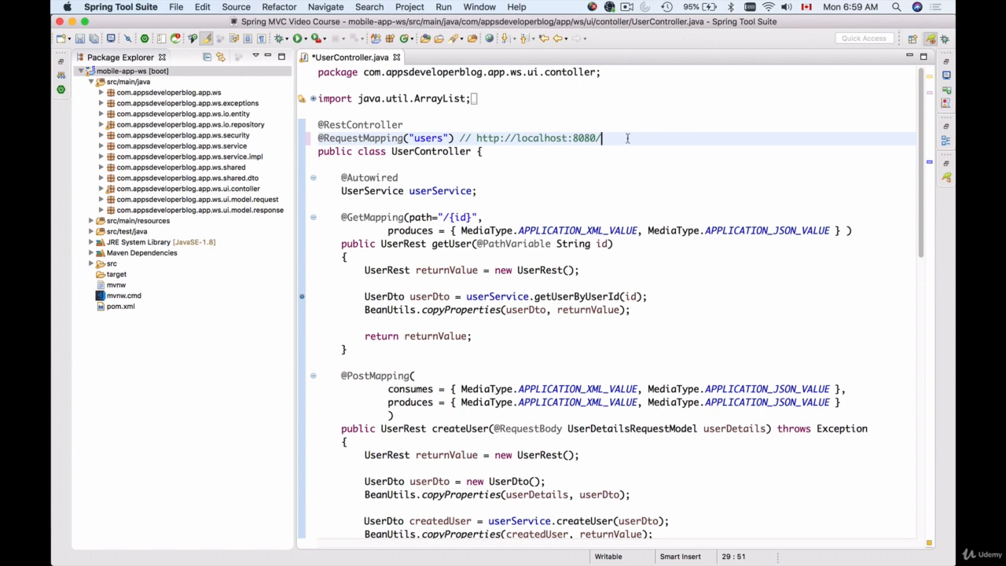
{"action": "mouse_move", "coordinate": [622, 140]}
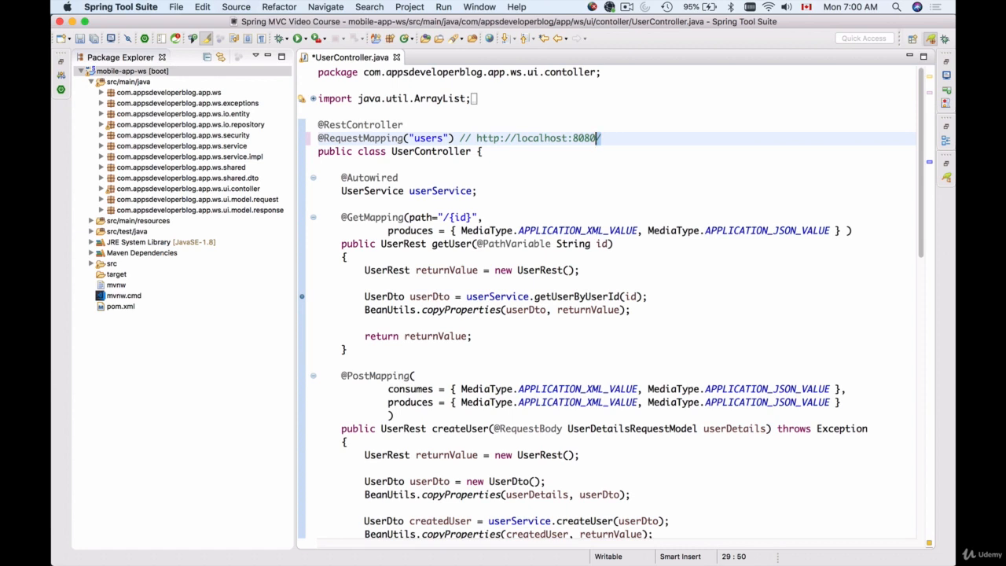
{"action": "type", "text": "/"}
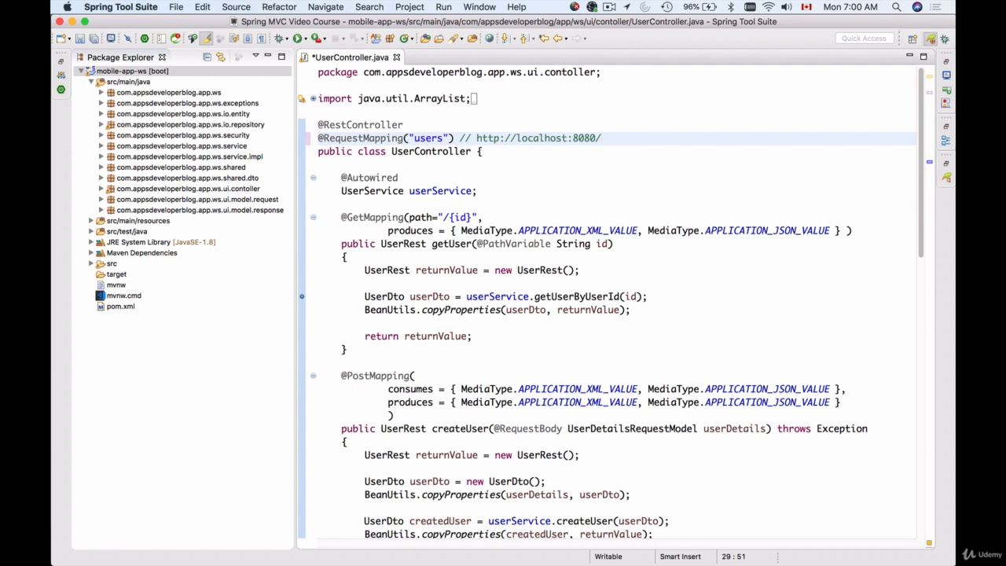
{"action": "type", "text": "mobile"}
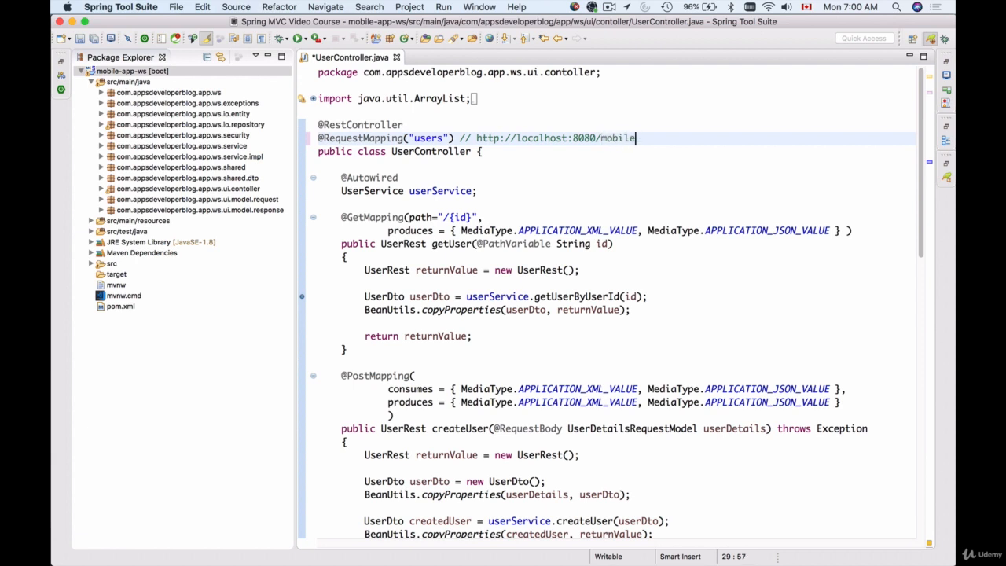
{"action": "type", "text": "-app-w"}
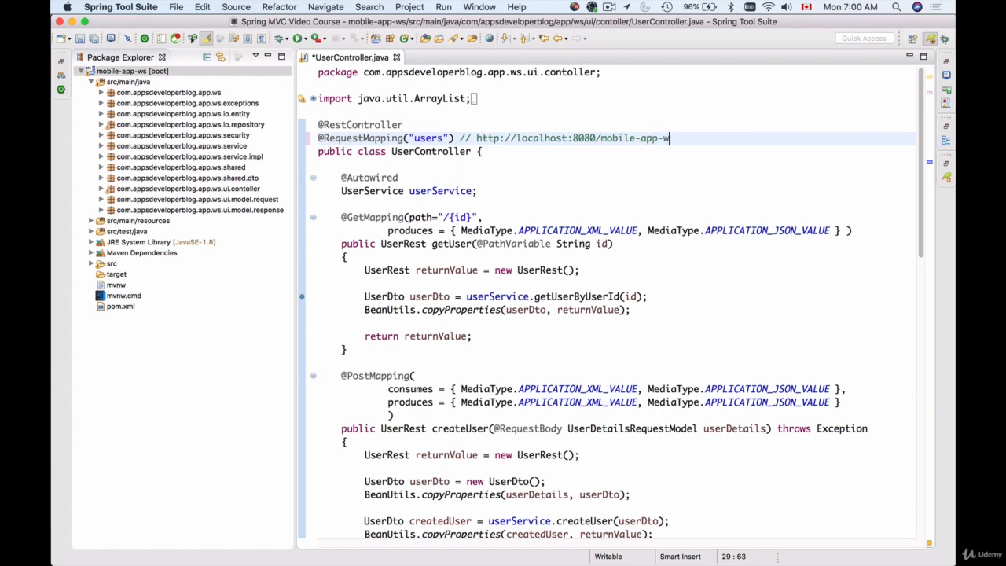
{"action": "type", "text": "s"}
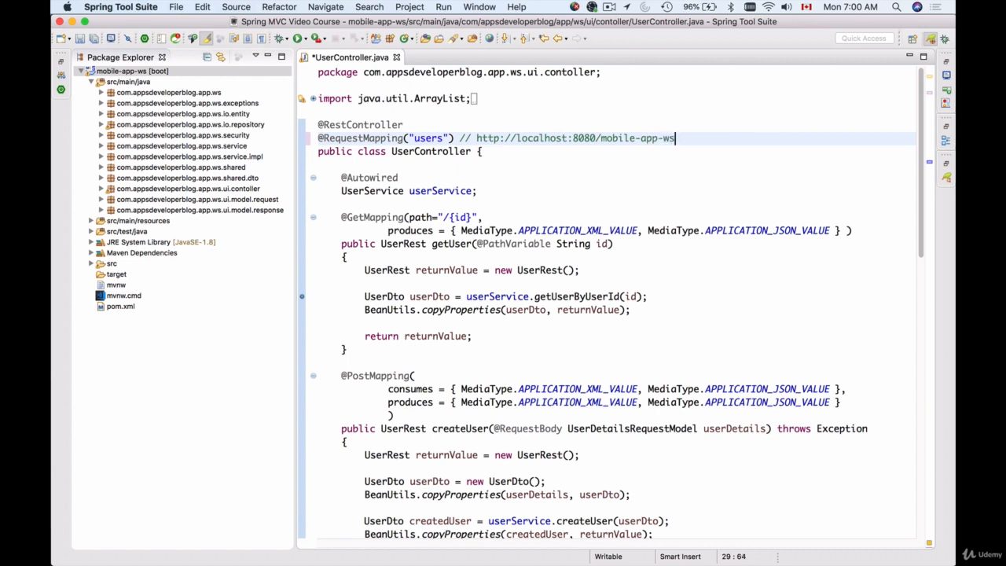
{"action": "type", "text": "/"}
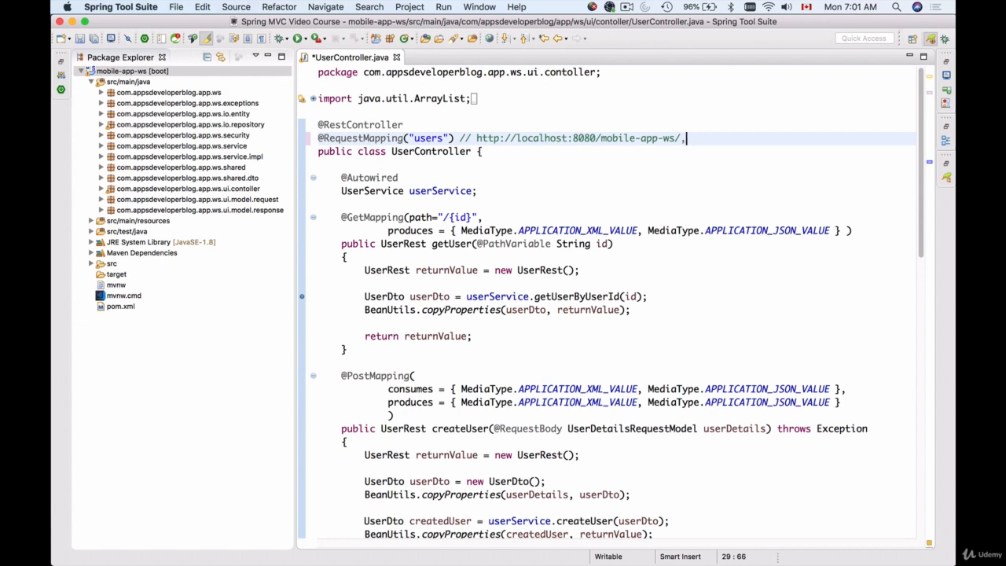
{"action": "type", "text": ",http://localhost:8080/mobile-app-ws/"}
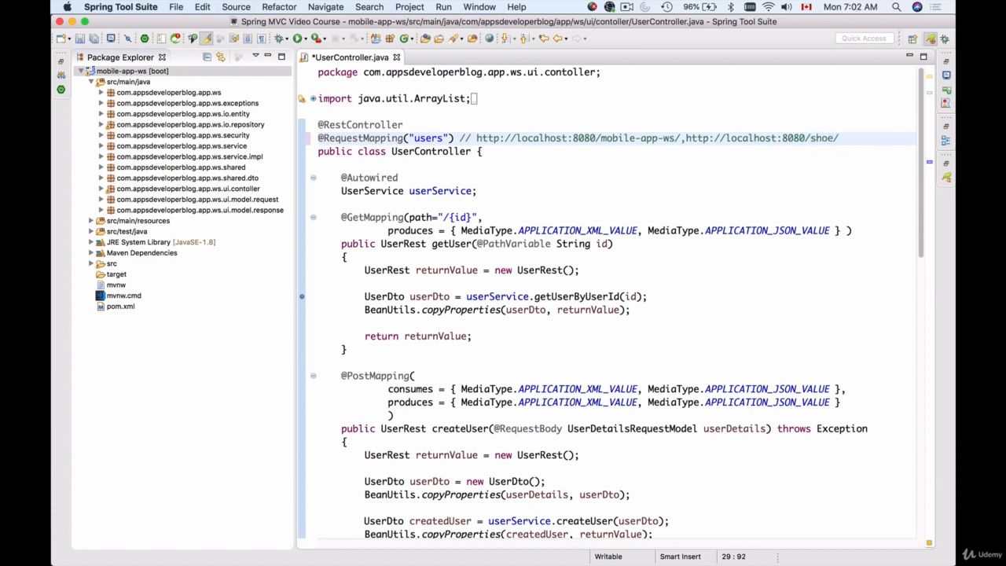
{"action": "type", "text": "-st"}
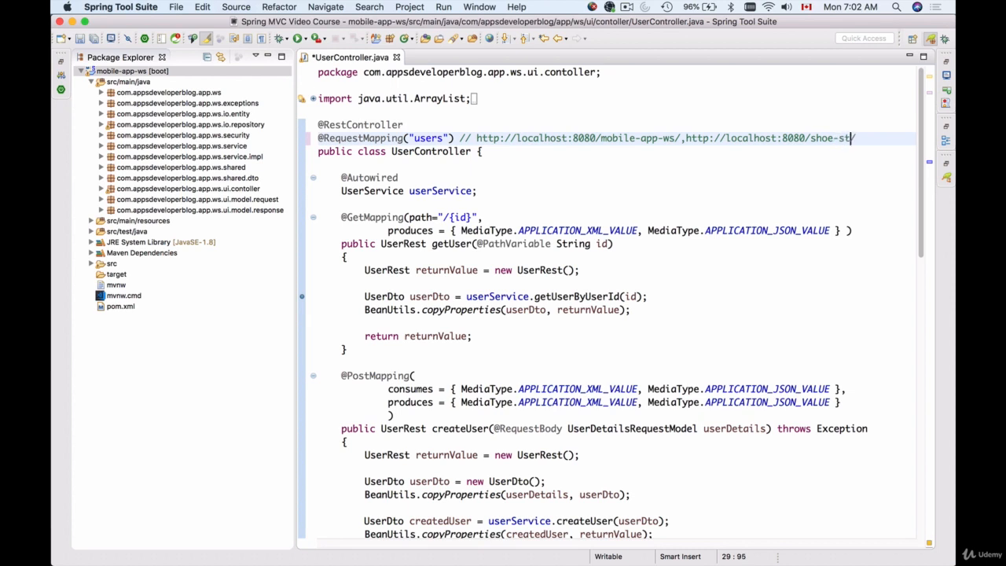
{"action": "type", "text": "ore"}
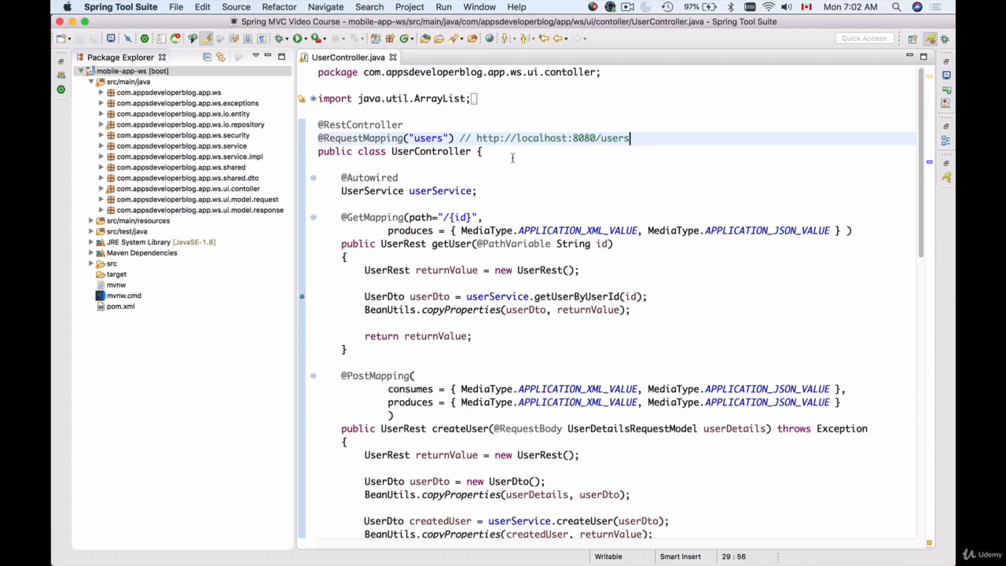
{"action": "mouse_move", "coordinate": [143, 218]}
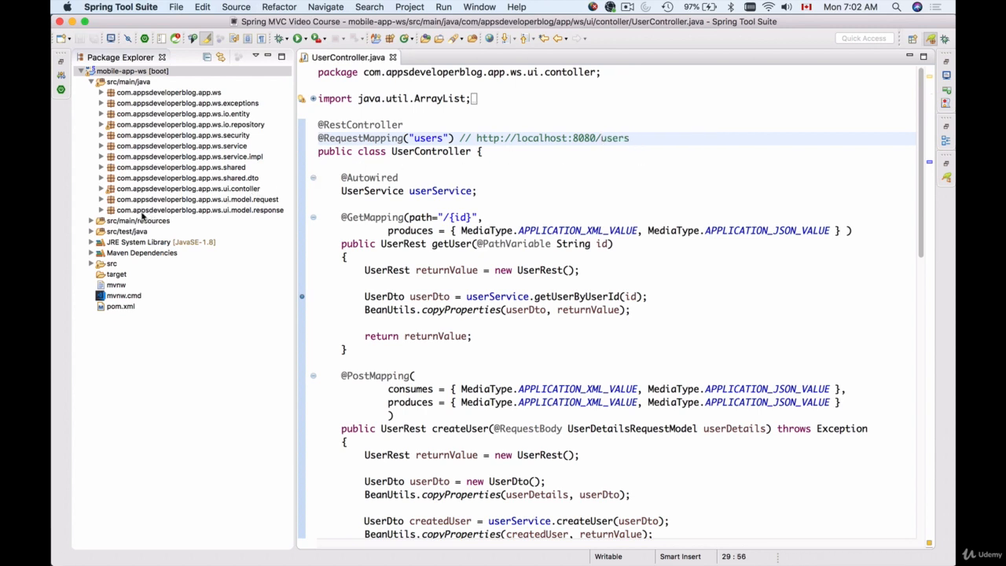
Step: Expand src/main/resources in Package Explorer and open application.properties in the editor
{"action": "left_click", "coordinate": [91, 220]}
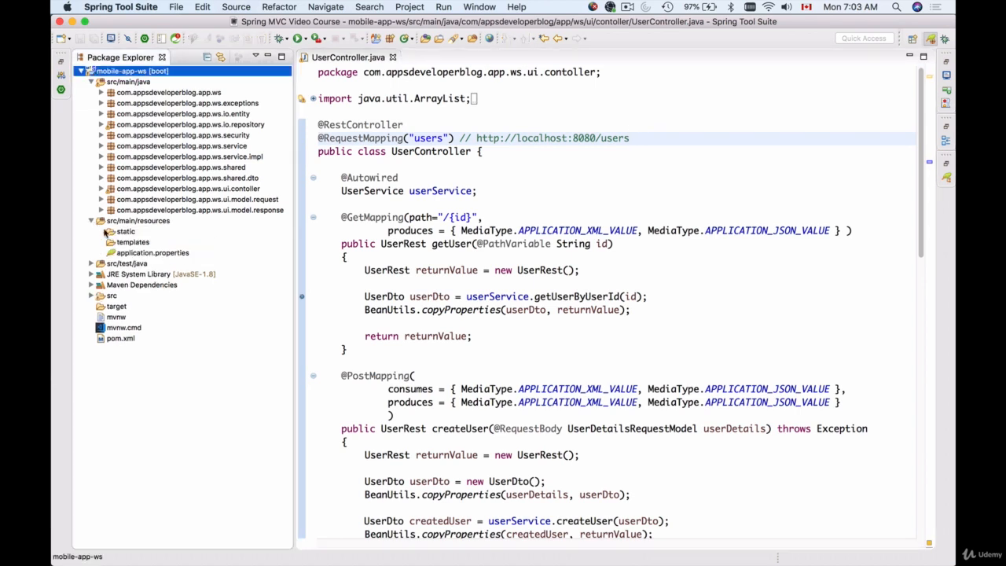
{"action": "mouse_move", "coordinate": [122, 250]}
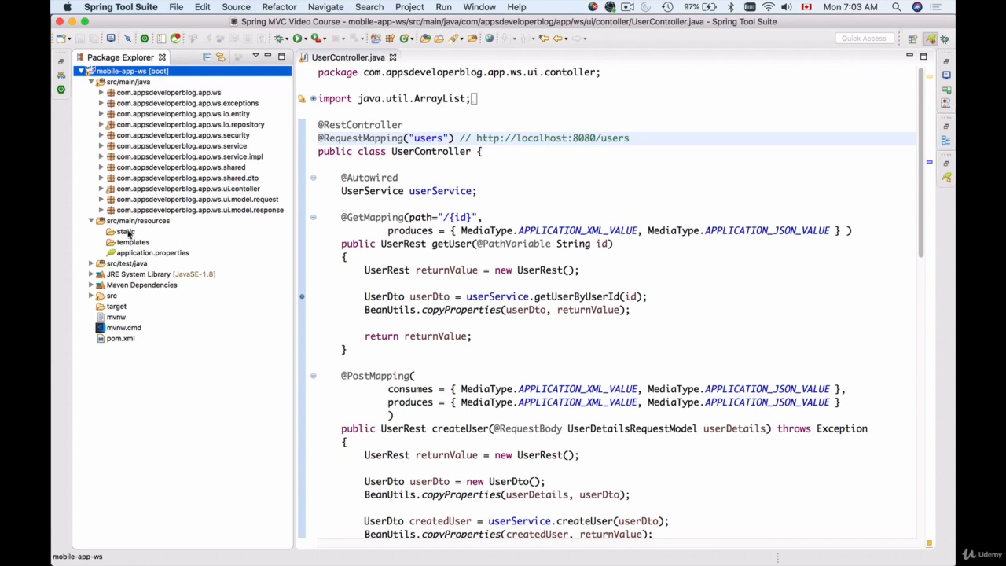
{"action": "left_click", "coordinate": [137, 221]}
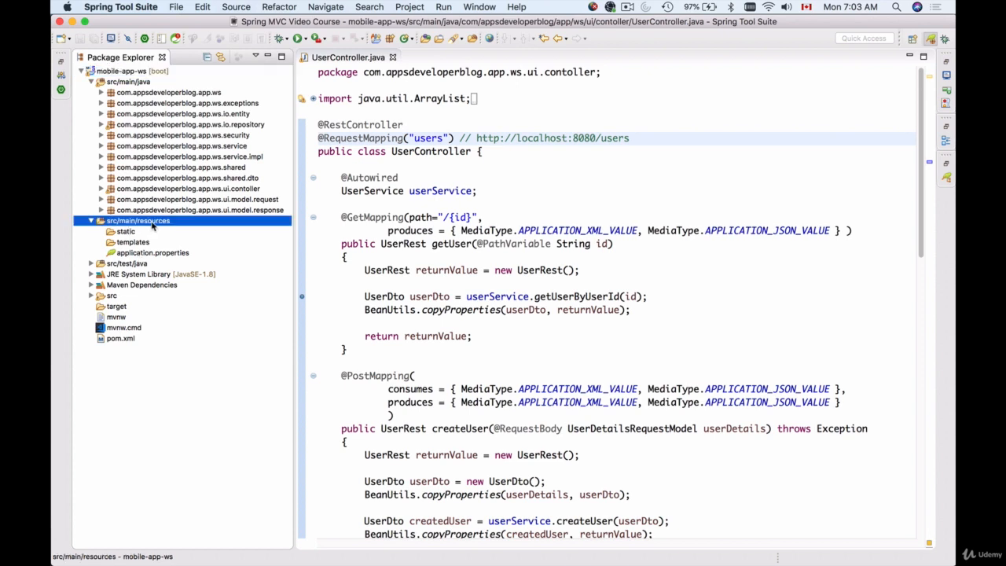
{"action": "double_click", "coordinate": [152, 252]}
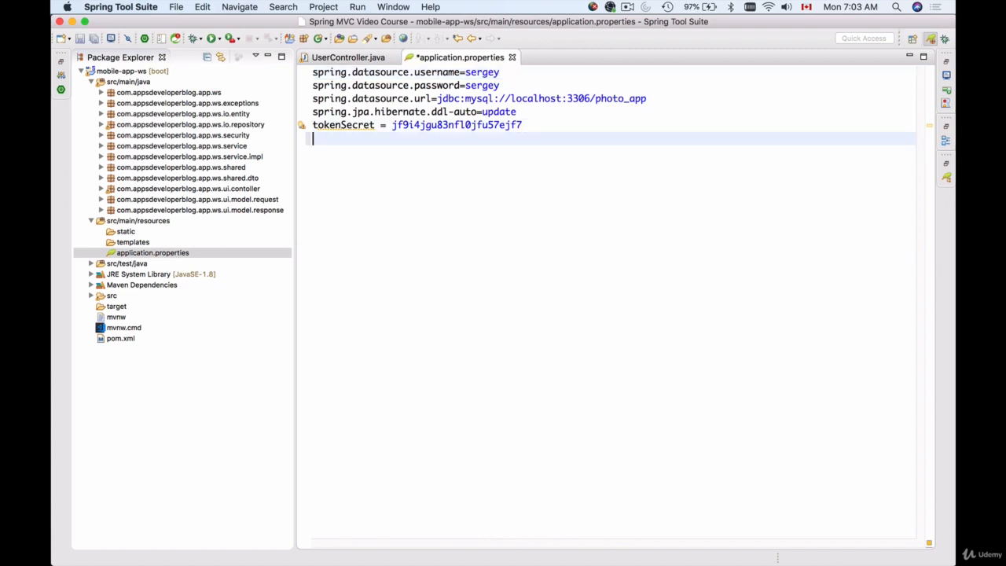
Step: Enter the property server.servlet.context-path=/mobile-app-ws, accepting the autocomplete suggestion, and save
{"action": "type", "text": "ser"}
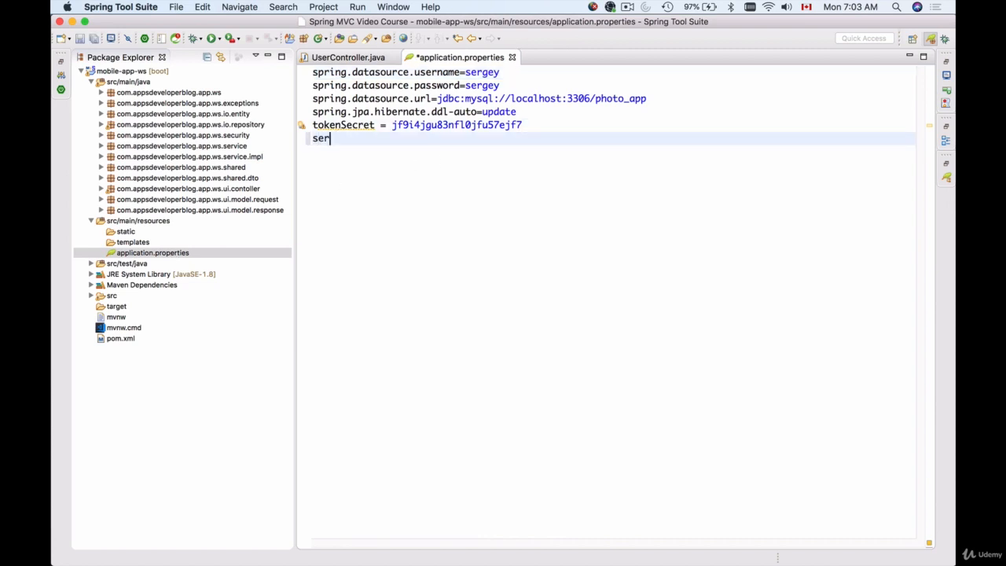
{"action": "type", "text": "ver."}
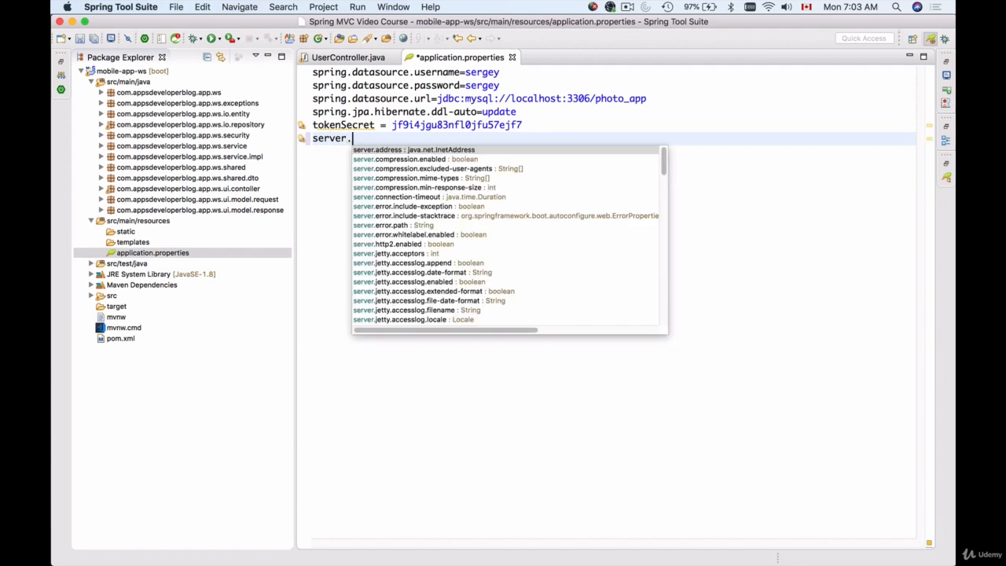
{"action": "type", "text": "servlet"}
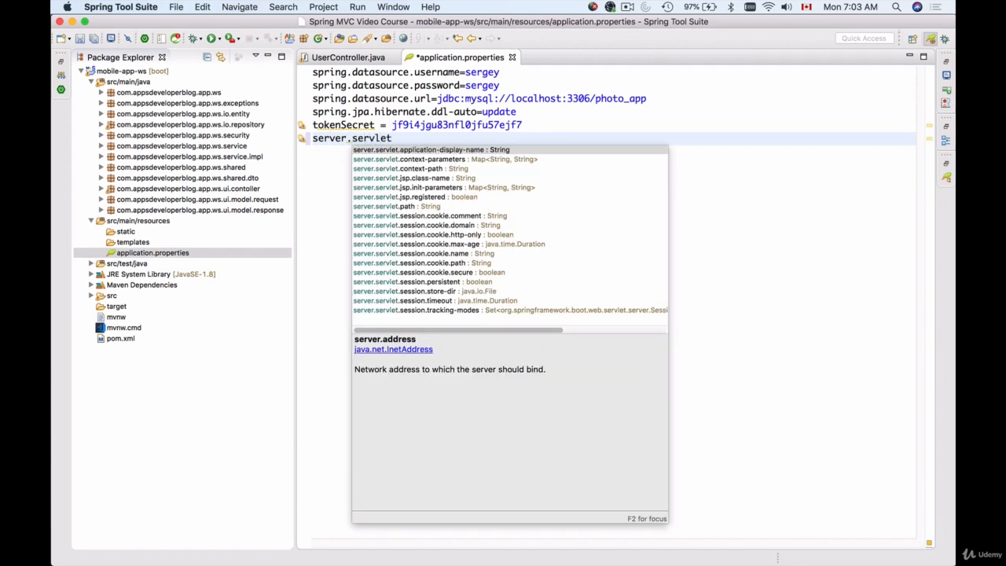
{"action": "type", "text": ".context-path="}
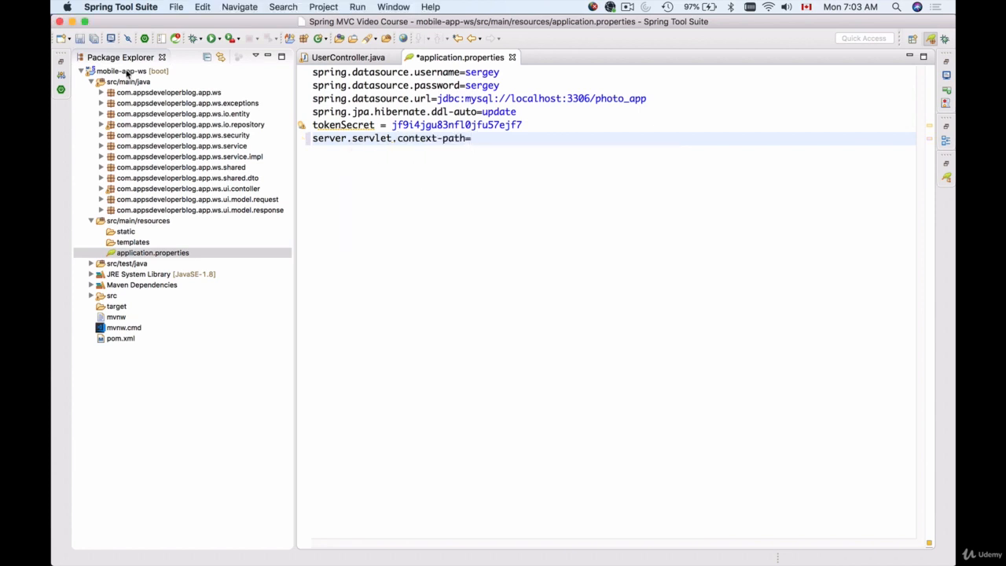
{"action": "left_click", "coordinate": [132, 71]}
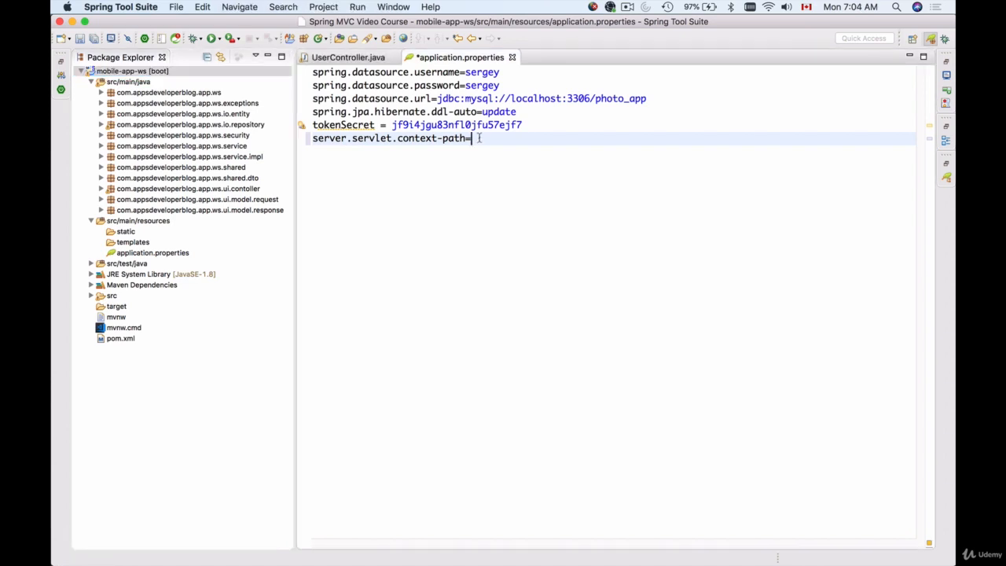
{"action": "type", "text": "/"}
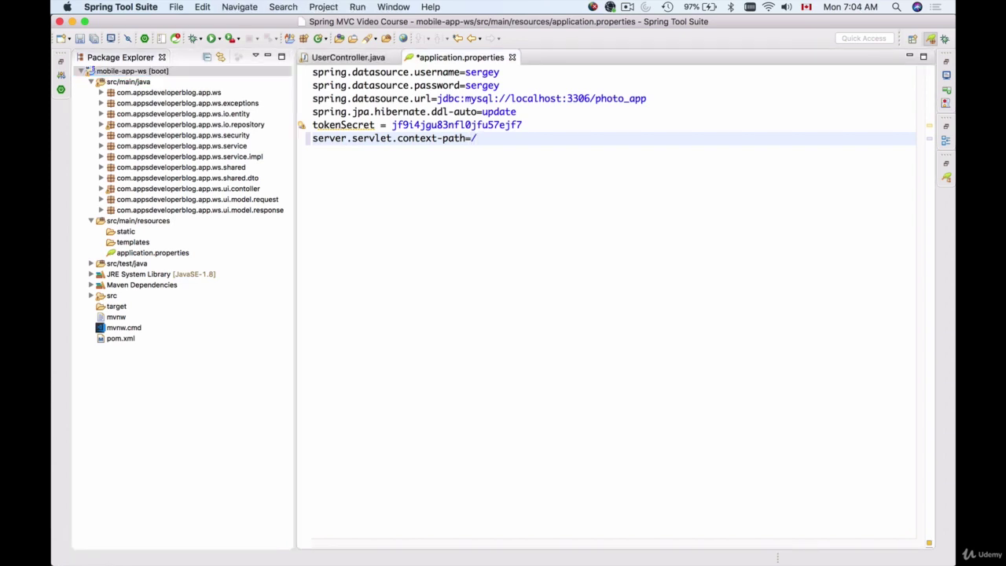
{"action": "type", "text": "mobile-app-ws"}
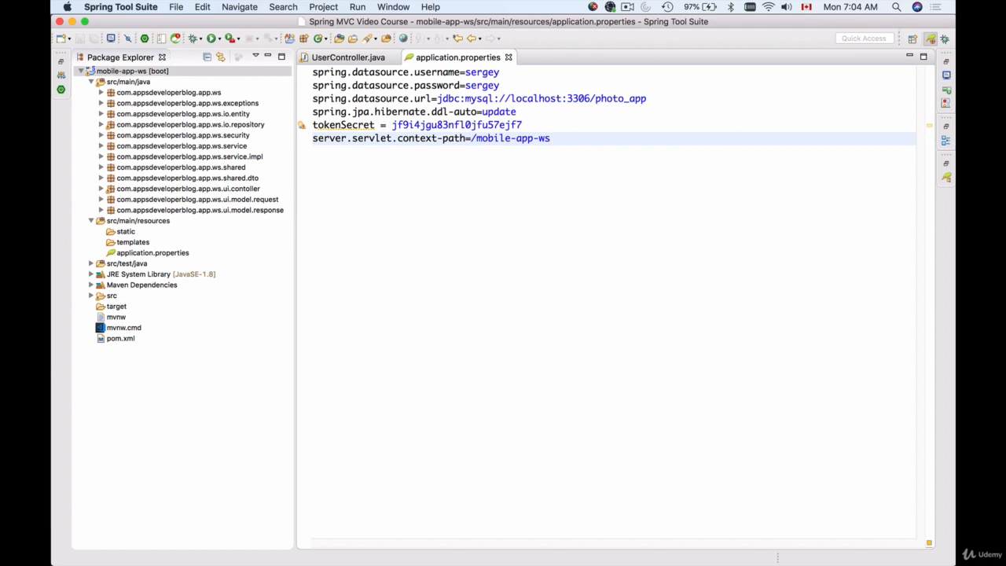
{"action": "left_click", "coordinate": [550, 138]}
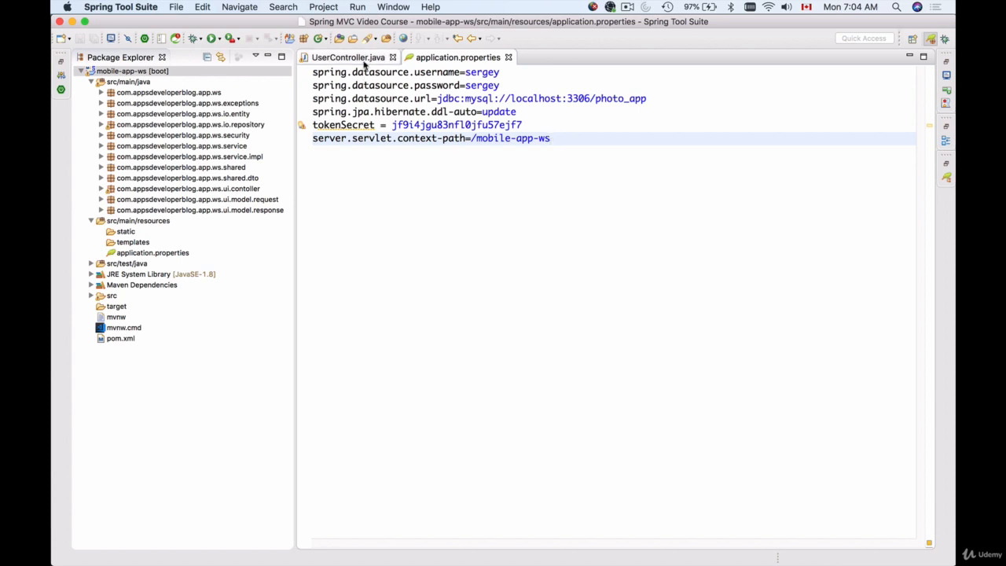
{"action": "left_click", "coordinate": [348, 57]}
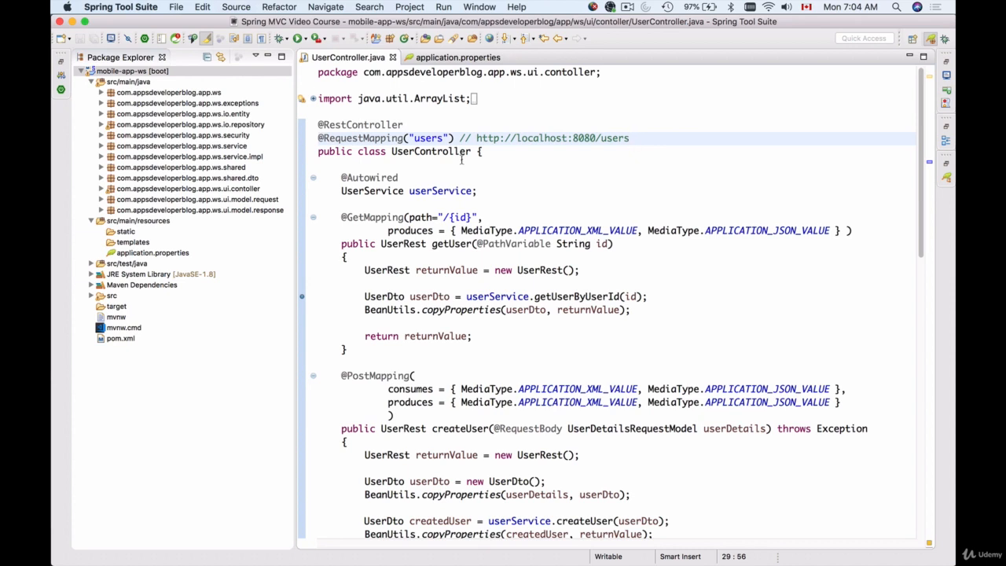
{"action": "scroll", "scroll_direction": "up", "scroll_amount": 3}
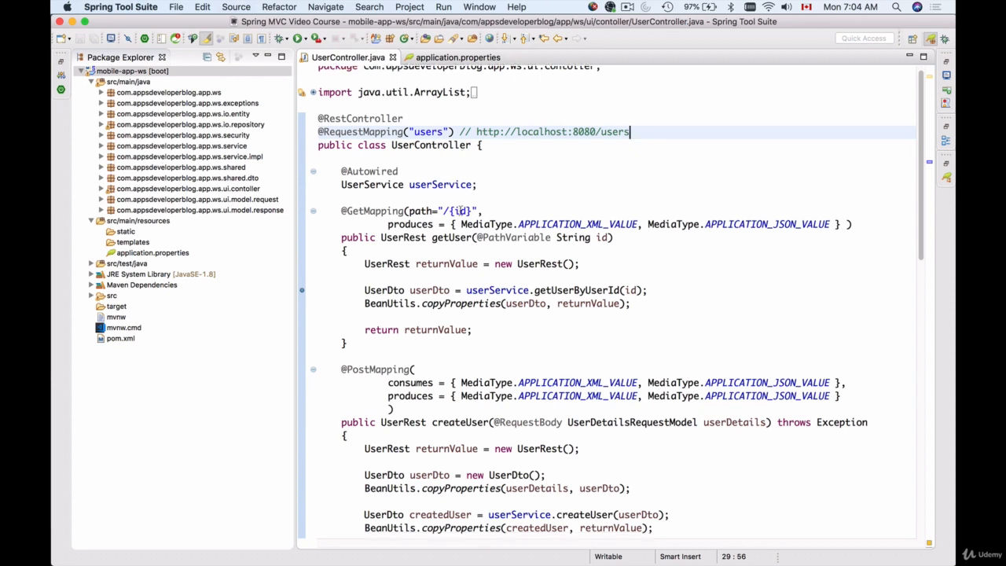
{"action": "scroll", "scroll_direction": "up", "scroll_amount": 3}
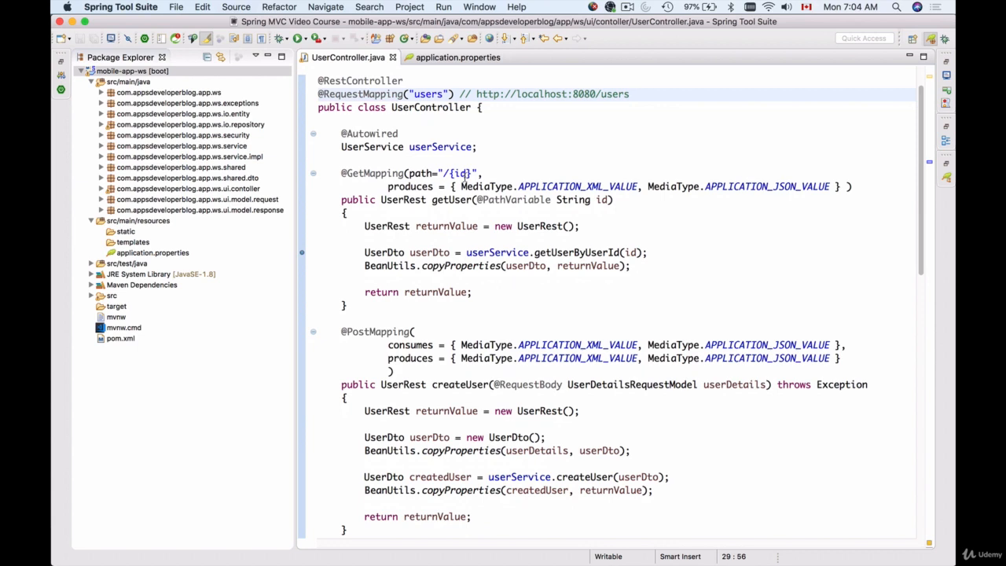
{"action": "scroll", "scroll_direction": "down", "scroll_amount": 3}
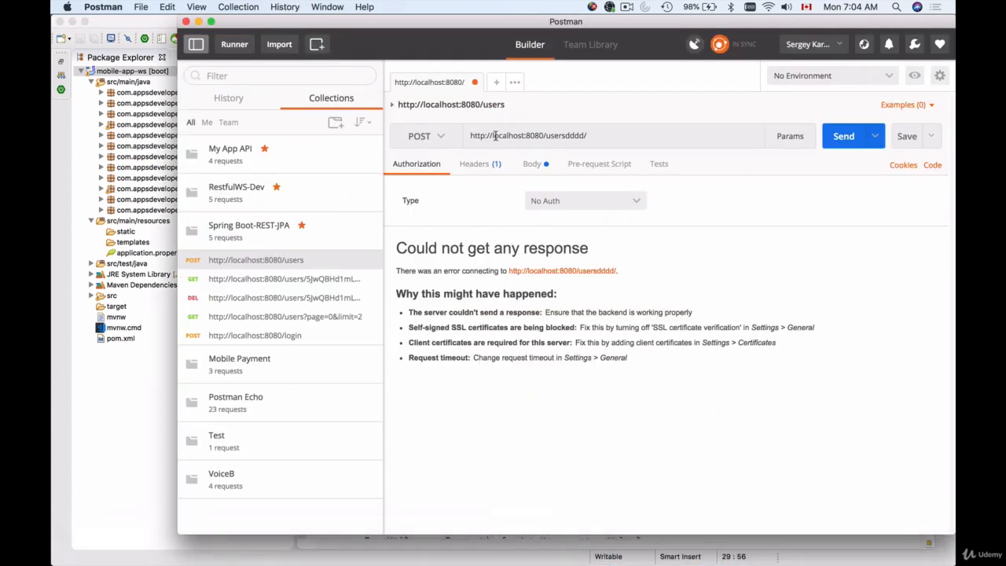
{"action": "mouse_move", "coordinate": [554, 148]}
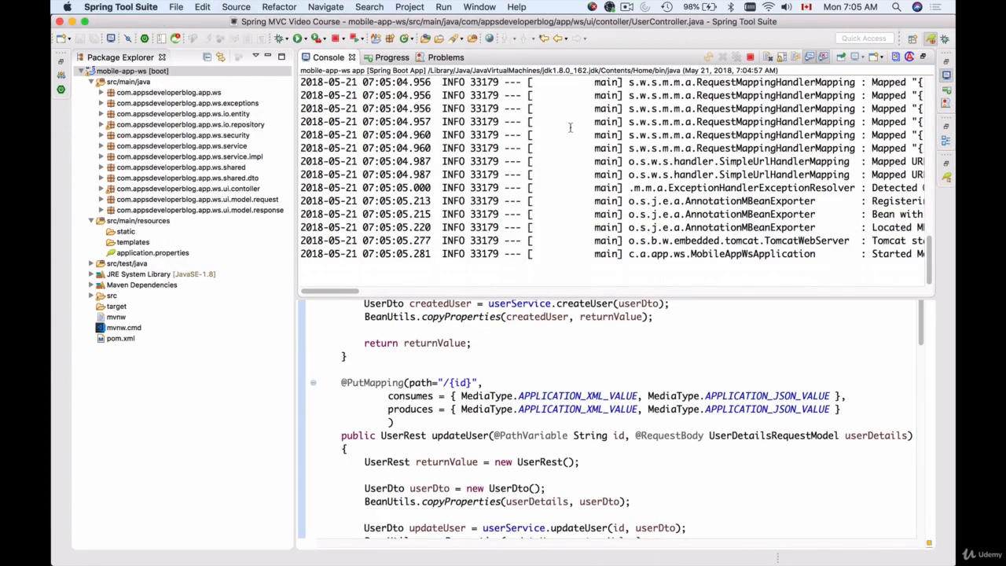
Step: Scroll the Console sideways to check the restarted app's user endpoint mappings and startup
{"action": "scroll", "scroll_direction": "right", "scroll_amount": 3}
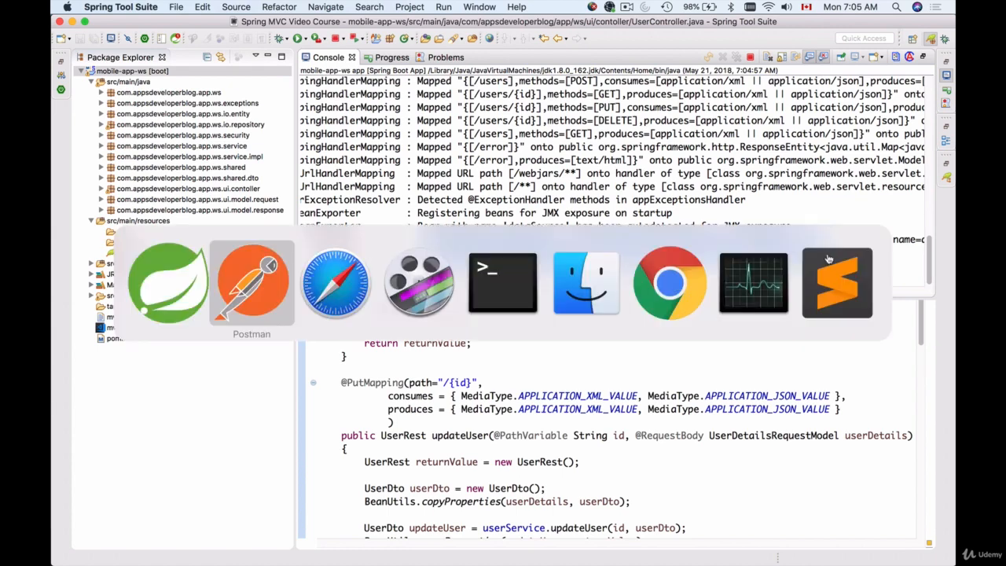
Step: Resend the POST to localhost:8080/usersdddd/ in Postman, then select the URL path
{"action": "left_click", "coordinate": [251, 283]}
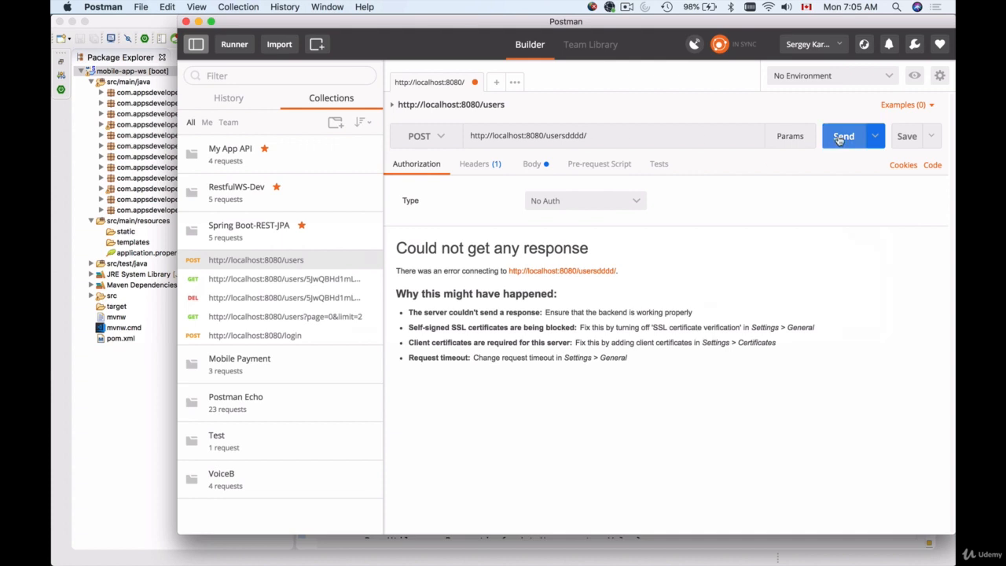
{"action": "left_click", "coordinate": [843, 136]}
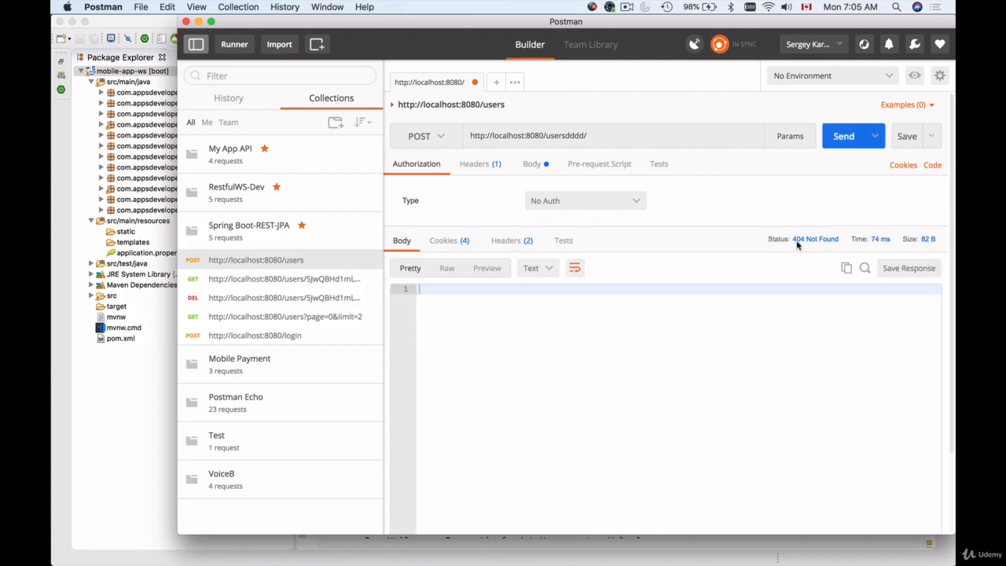
{"action": "double_click", "coordinate": [564, 135]}
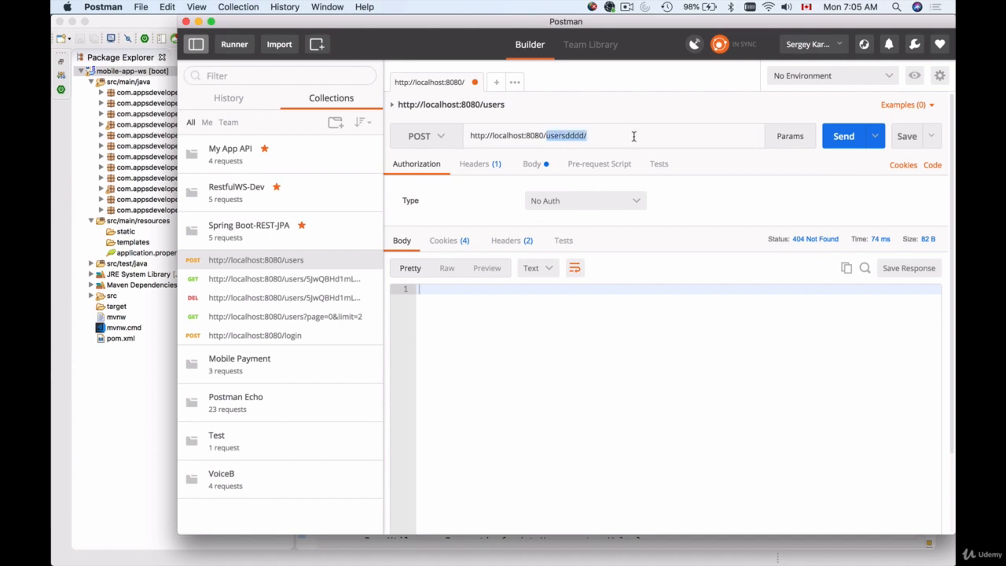
{"action": "type", "text": "mobile-ap"}
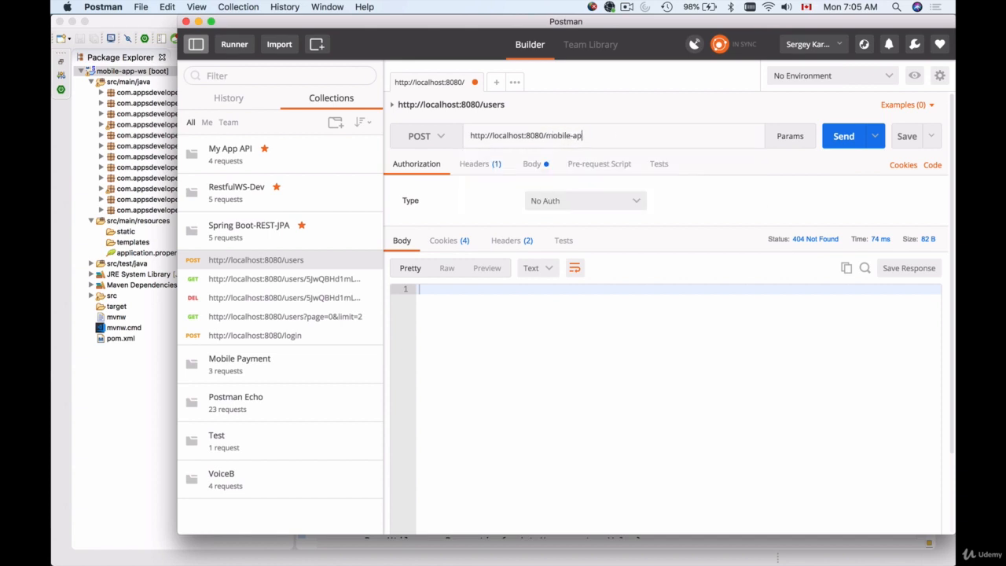
{"action": "type", "text": "p-ws/"}
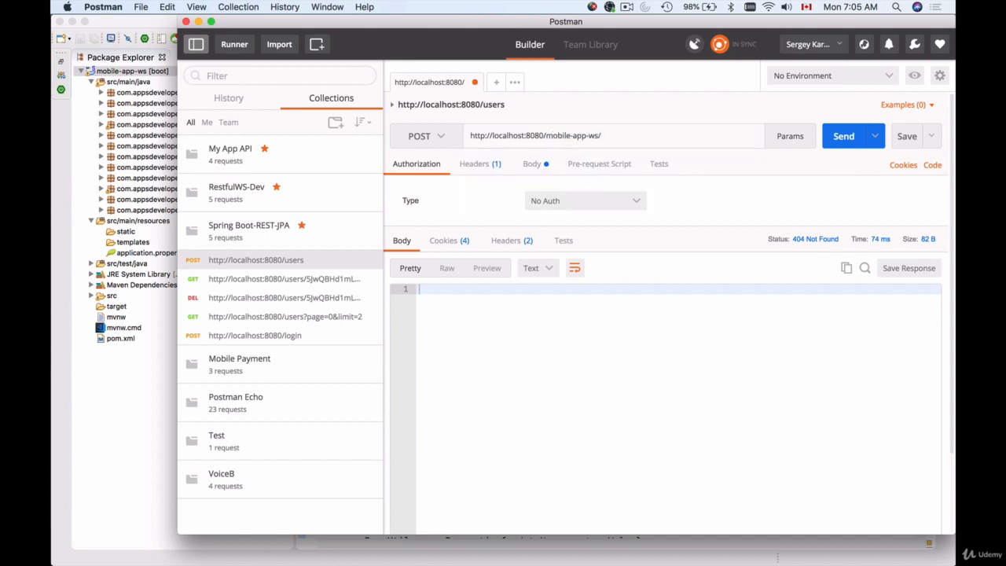
{"action": "type", "text": "/users"}
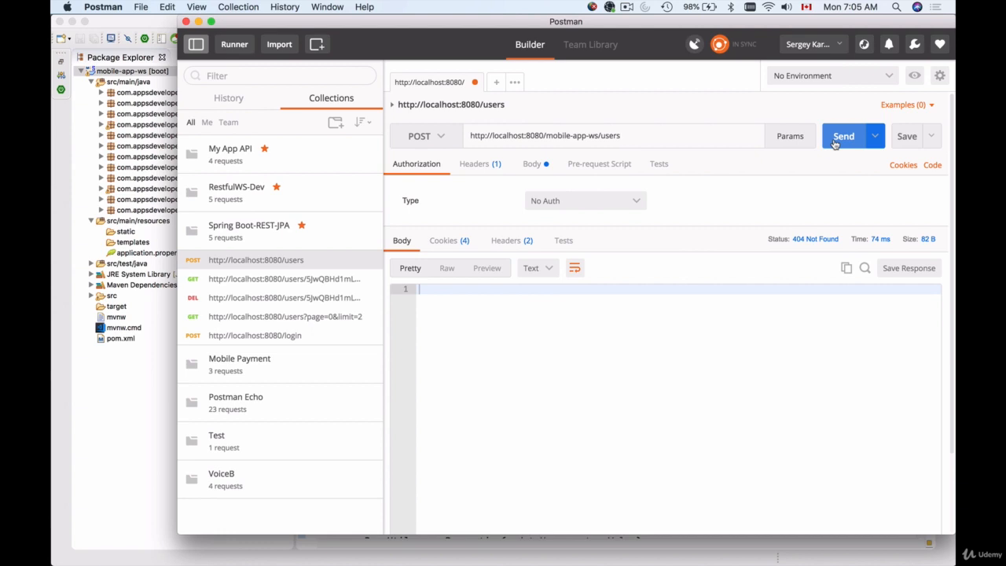
{"action": "left_click", "coordinate": [843, 136]}
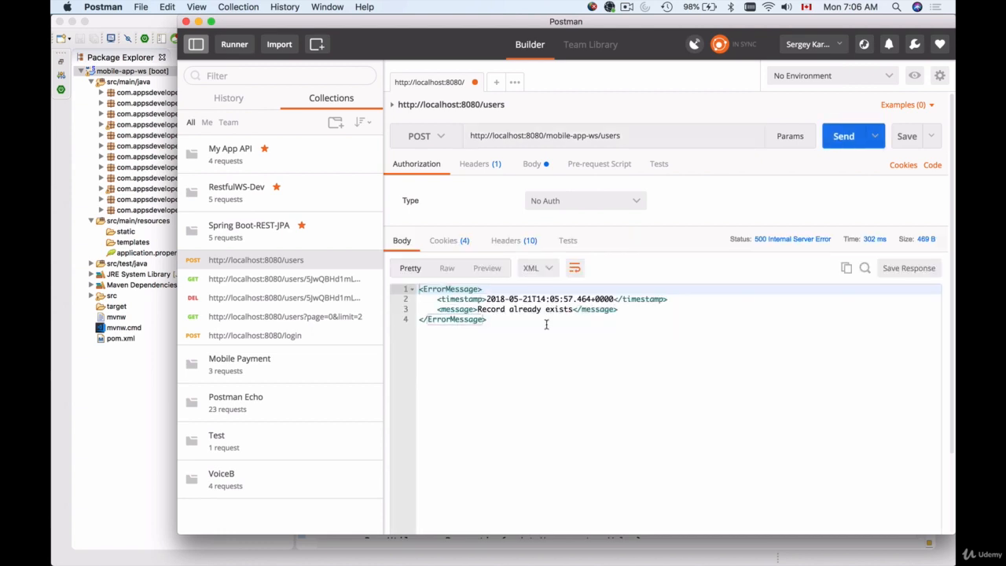
{"action": "mouse_move", "coordinate": [476, 309]}
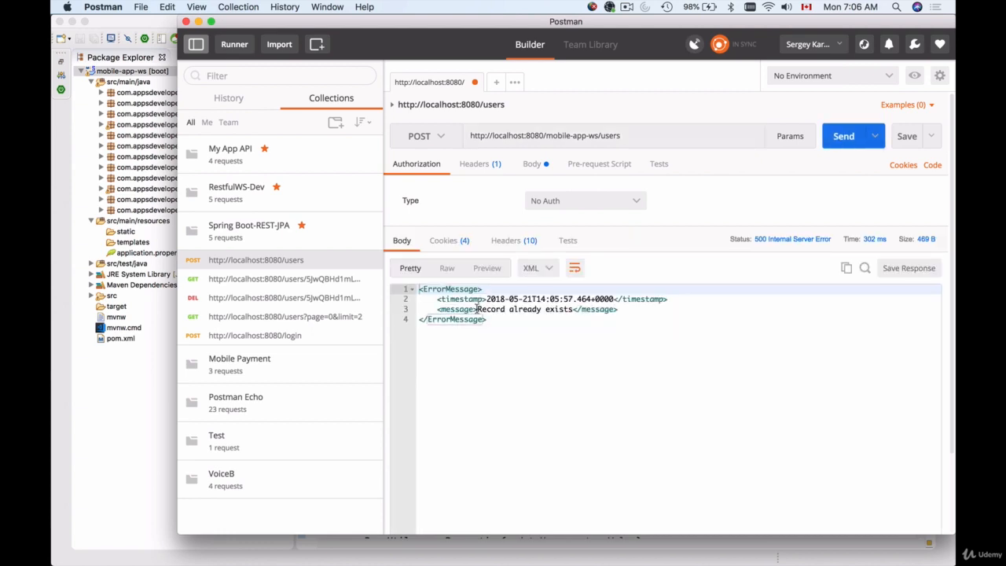
{"action": "left_click", "coordinate": [531, 163]}
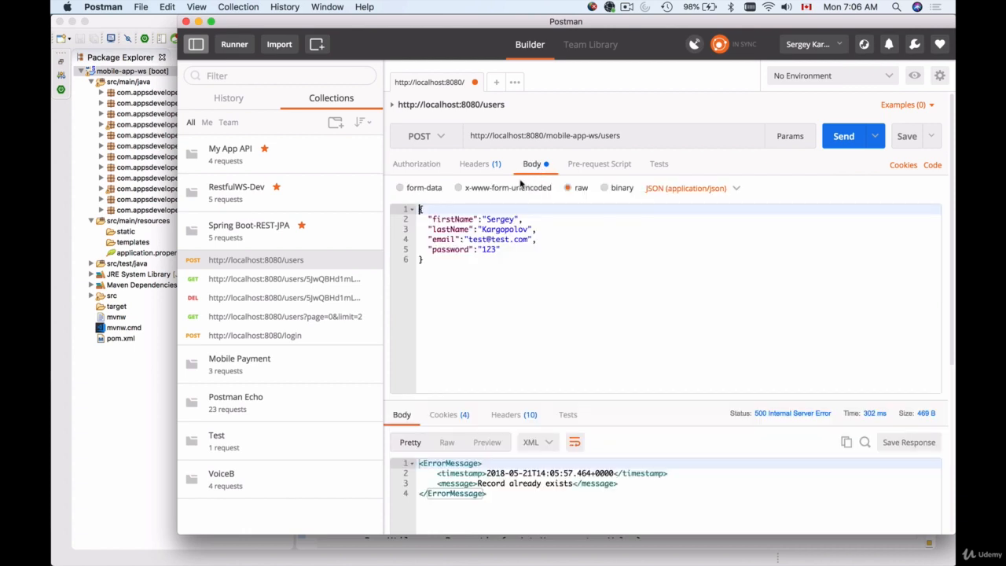
{"action": "mouse_move", "coordinate": [561, 224]}
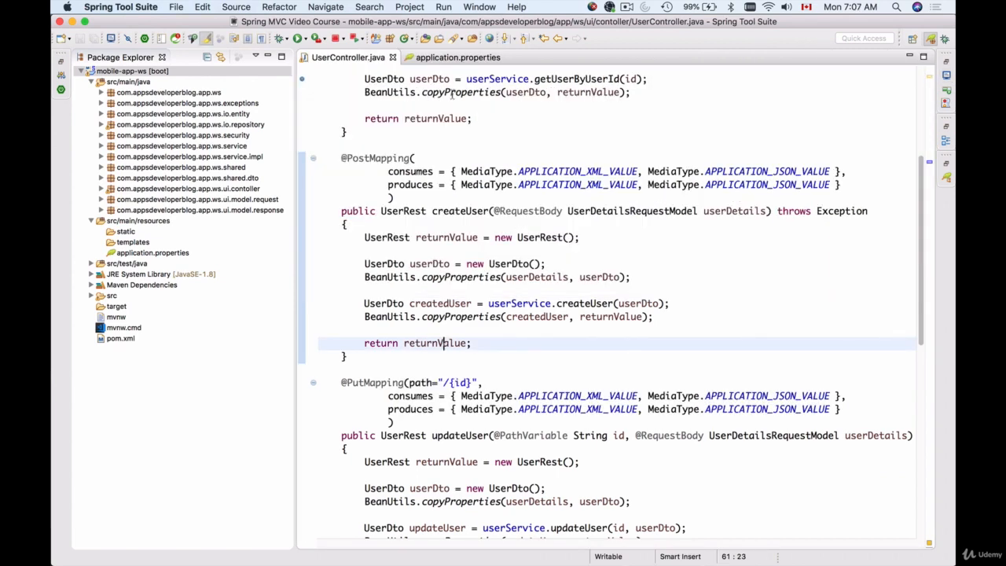
Step: Return to application.properties and select the mobile-app-ws value in the context-path line
{"action": "left_click", "coordinate": [456, 57]}
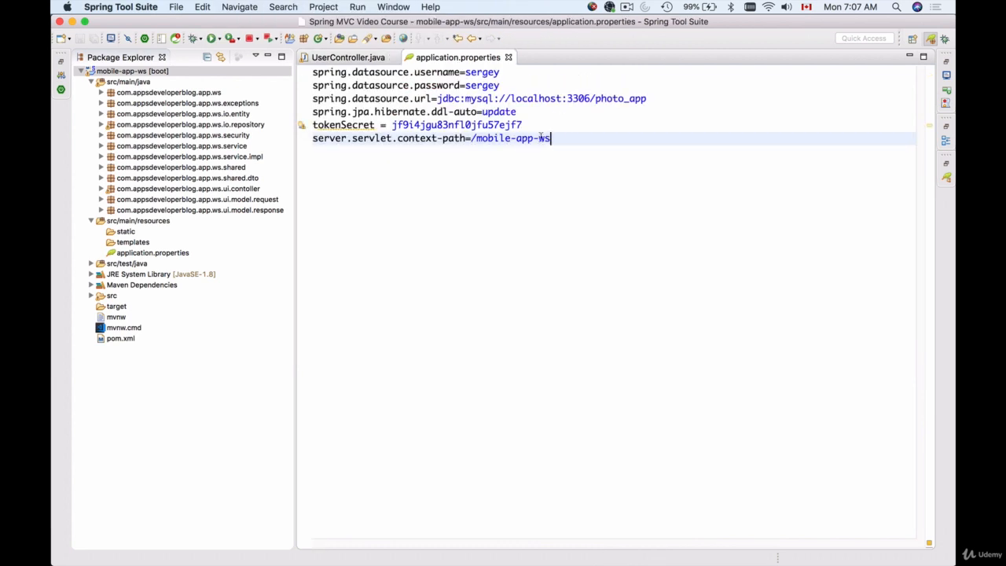
{"action": "double_click", "coordinate": [510, 138]}
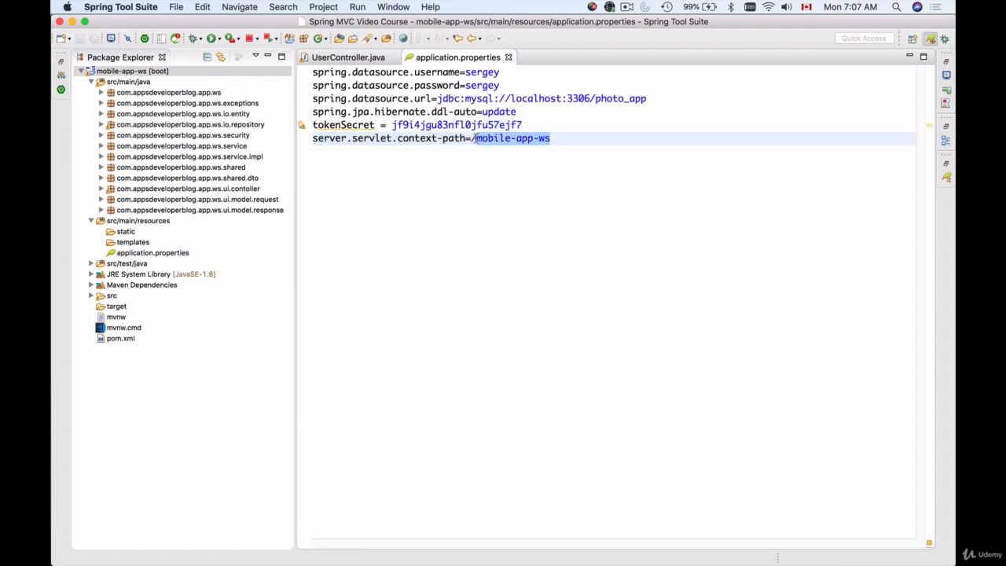